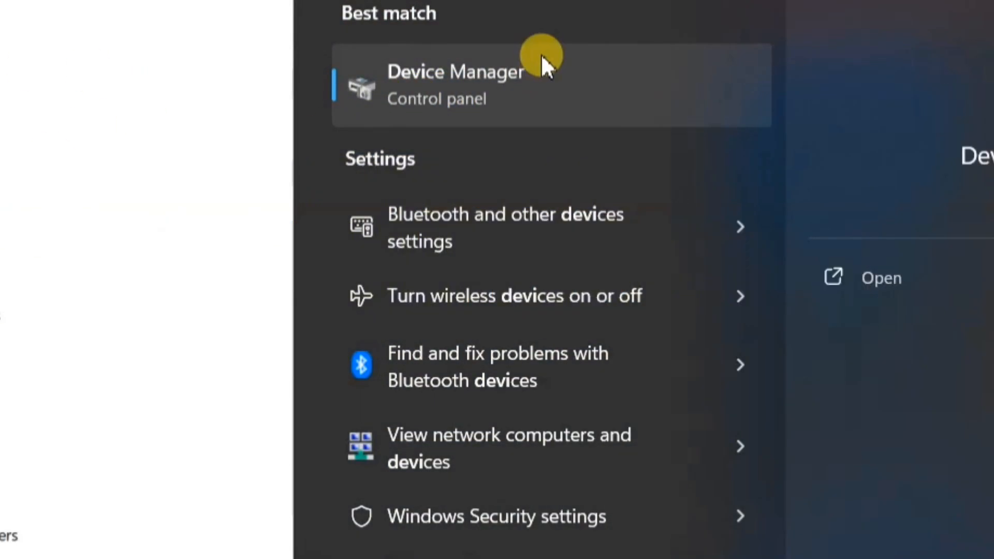
Step: Launch Device Manager from the Start search results
click(454, 86)
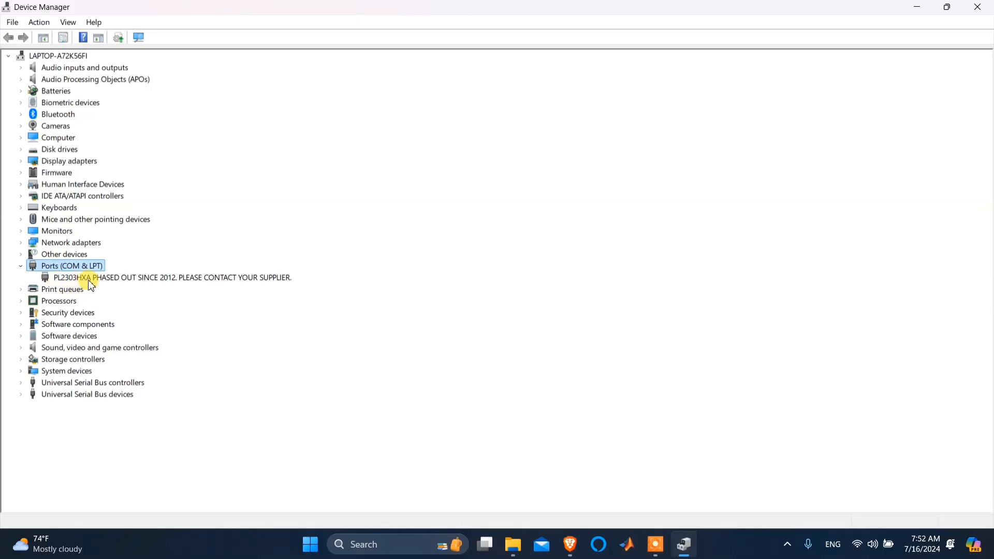
mouse_move(244, 280)
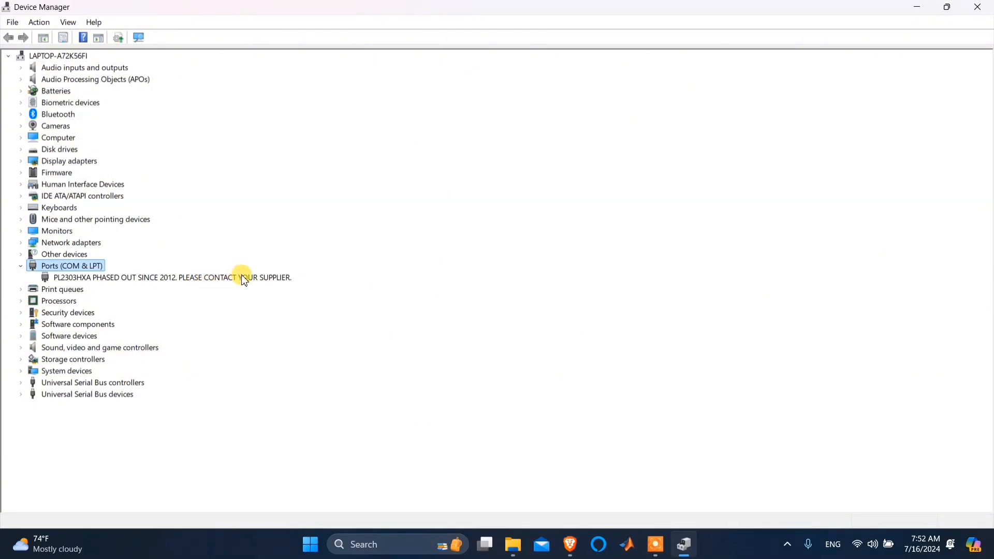
mouse_move(187, 282)
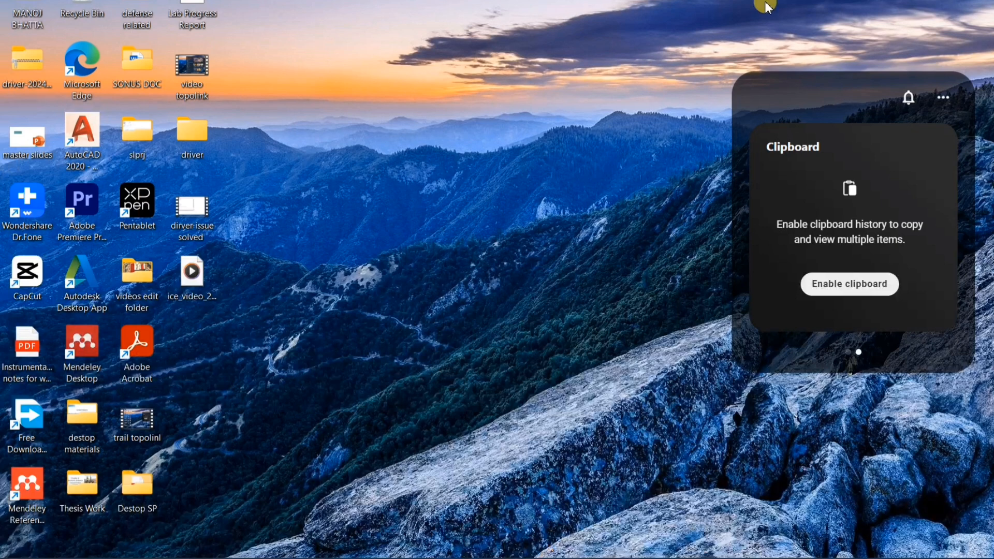
Step: Open the downloaded driver folder on the desktop to show the ser2pl driver files
click(26, 60)
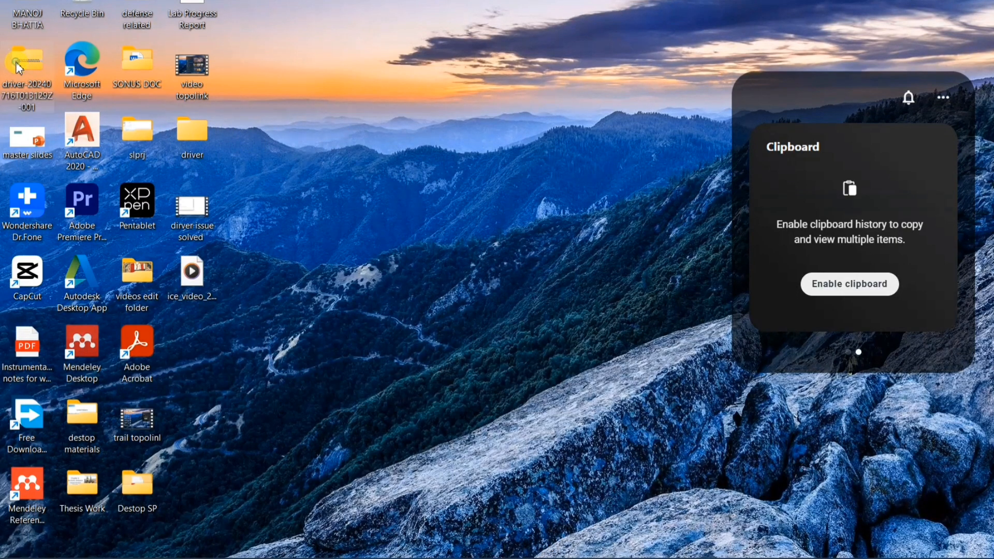
mouse_move(150, 114)
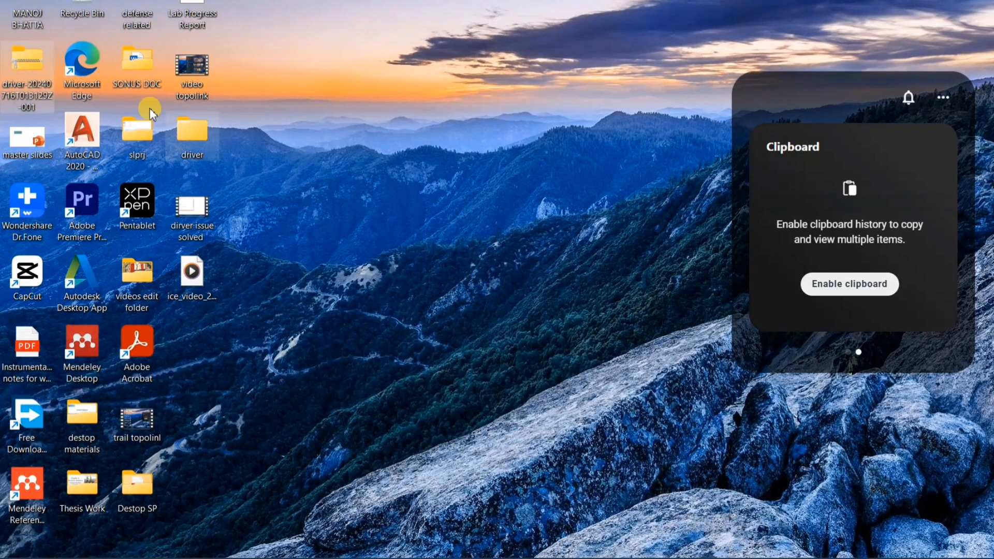
mouse_move(337, 266)
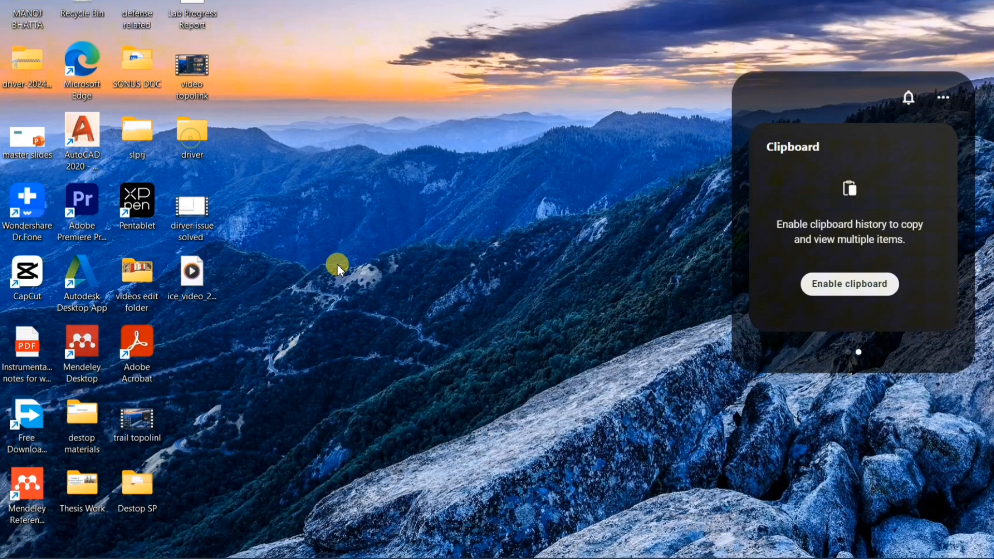
double_click(192, 140)
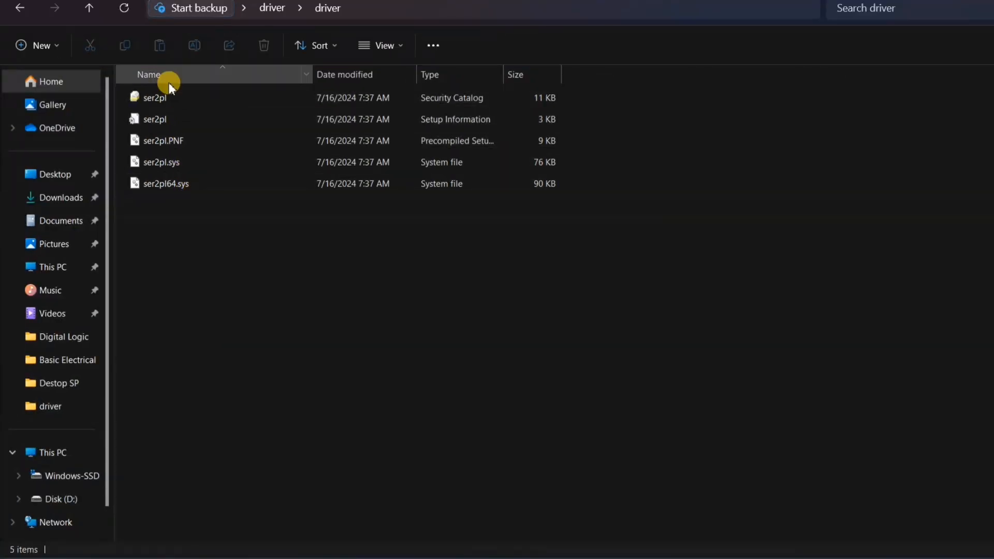
mouse_move(164, 101)
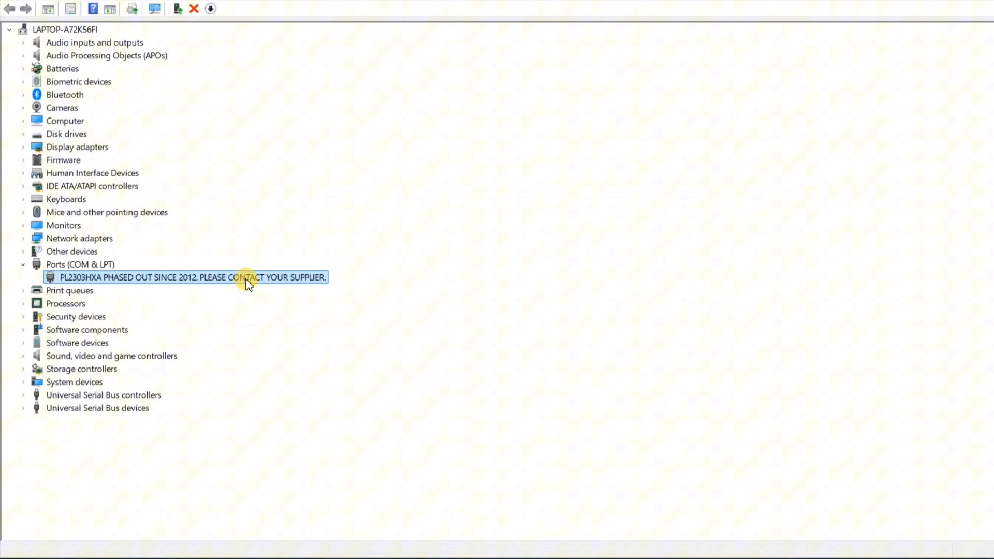
Step: From the PL2303HXA port's Driver properties, begin Update Driver
double_click(193, 278)
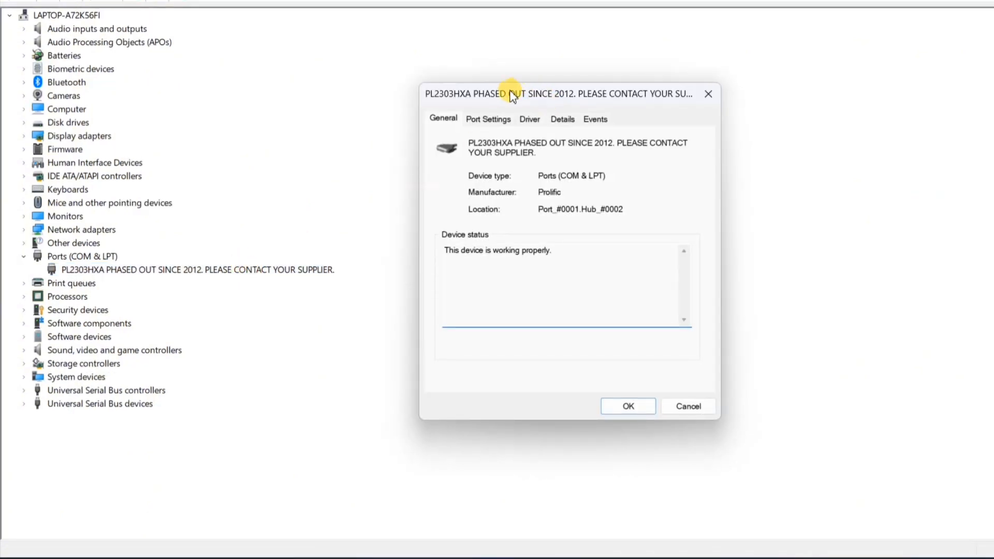
click(529, 118)
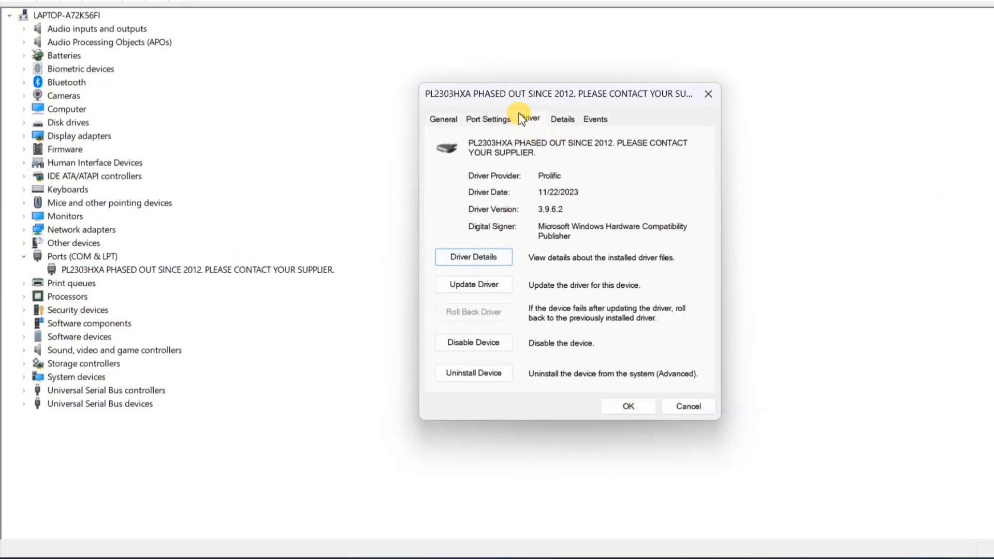
mouse_move(473, 284)
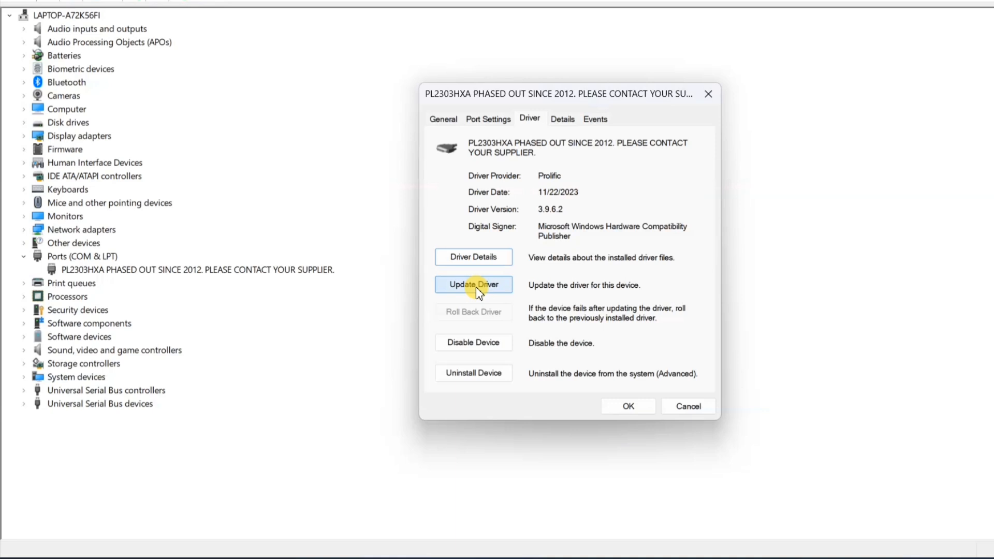
click(473, 284)
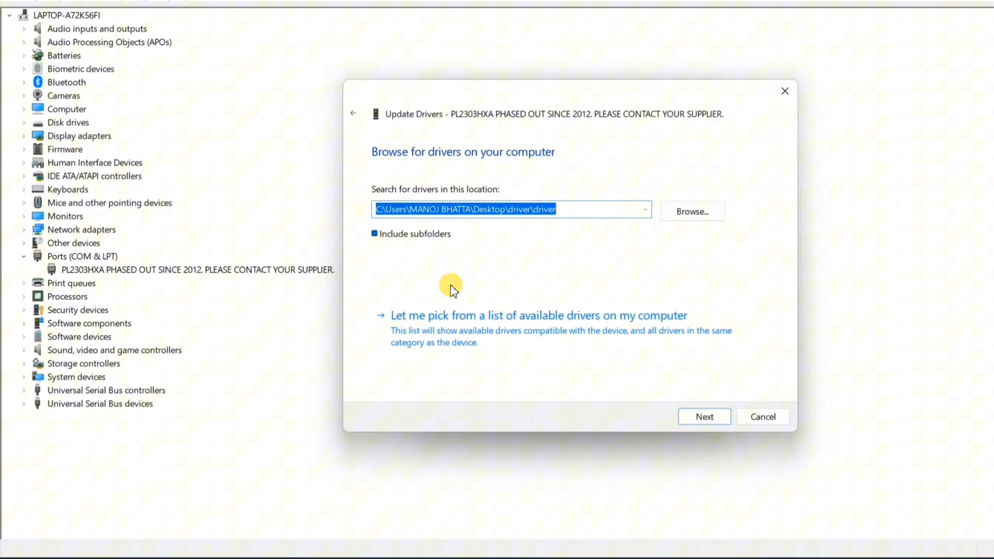
mouse_move(671, 343)
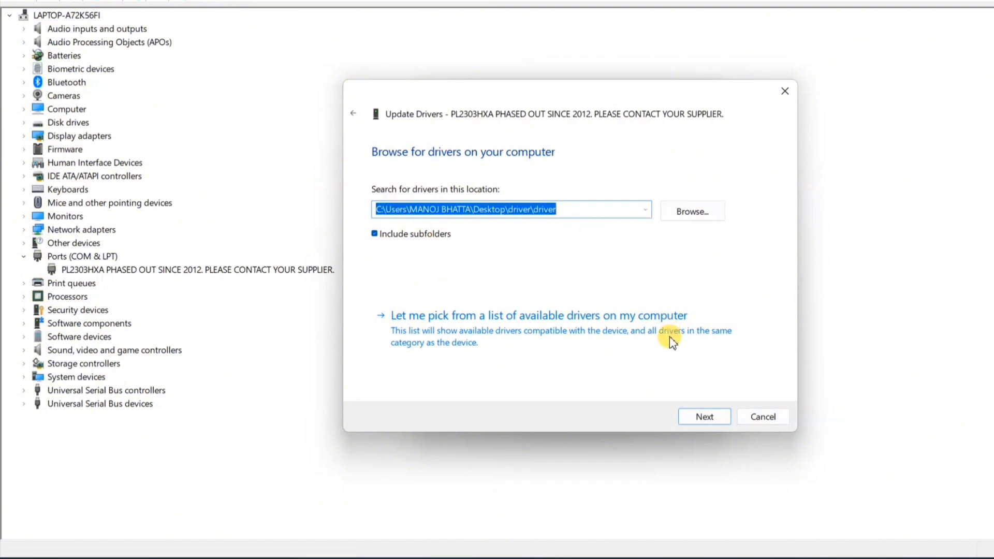
mouse_move(586, 324)
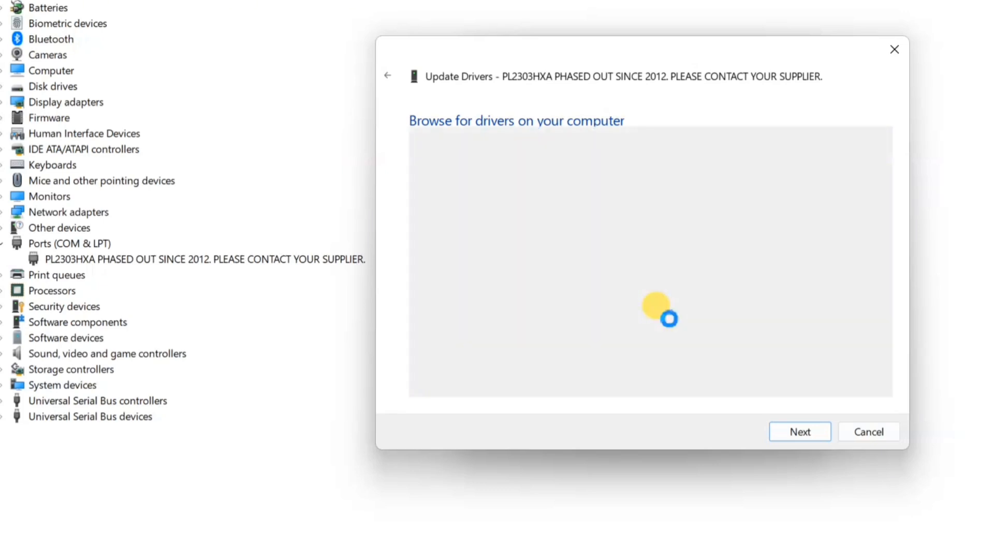
Step: Choose to pick from available drivers and browse with Have Disk to the driver folder
click(799, 432)
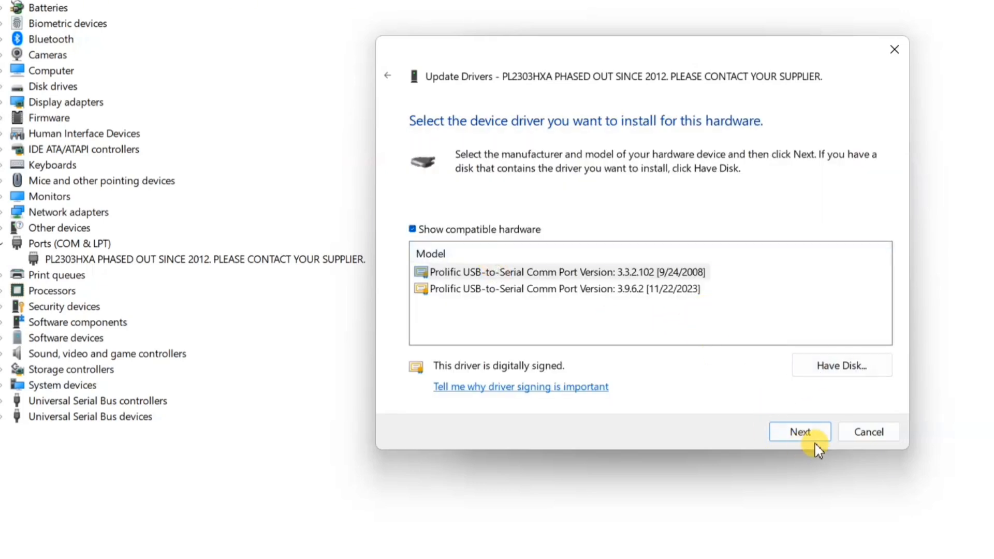
click(840, 365)
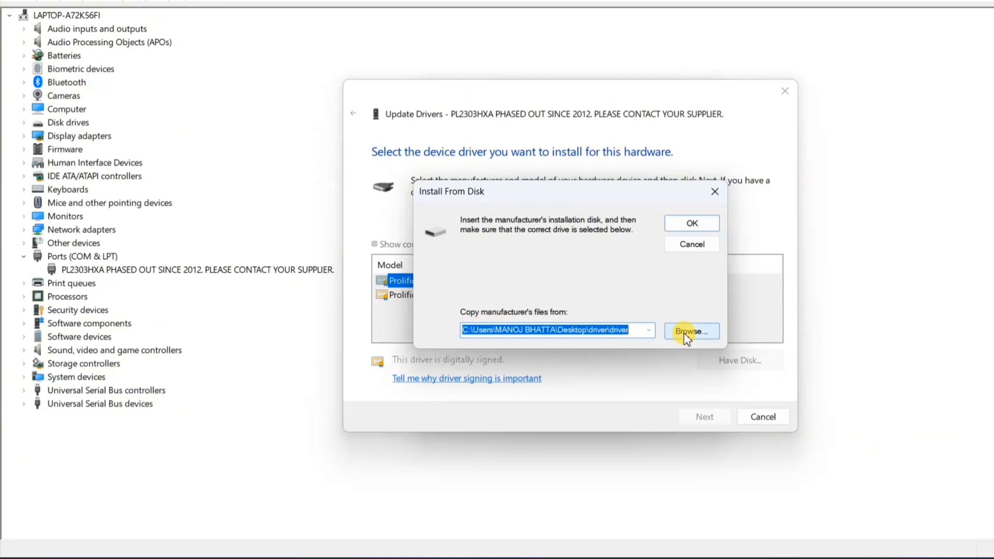
click(691, 331)
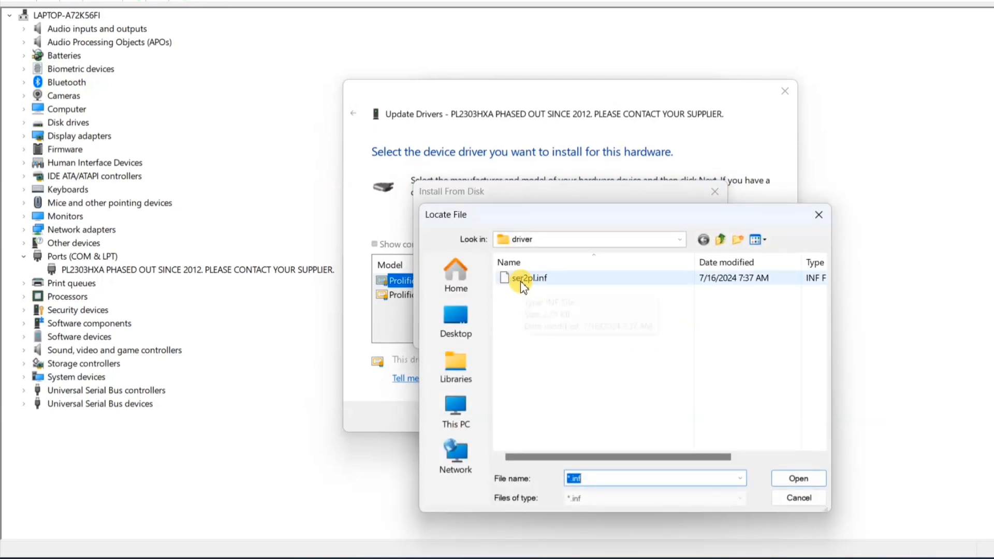
Step: Load ser2pl.inf so Prolific USB-to-Serial Comm Port becomes the installable model
click(528, 277)
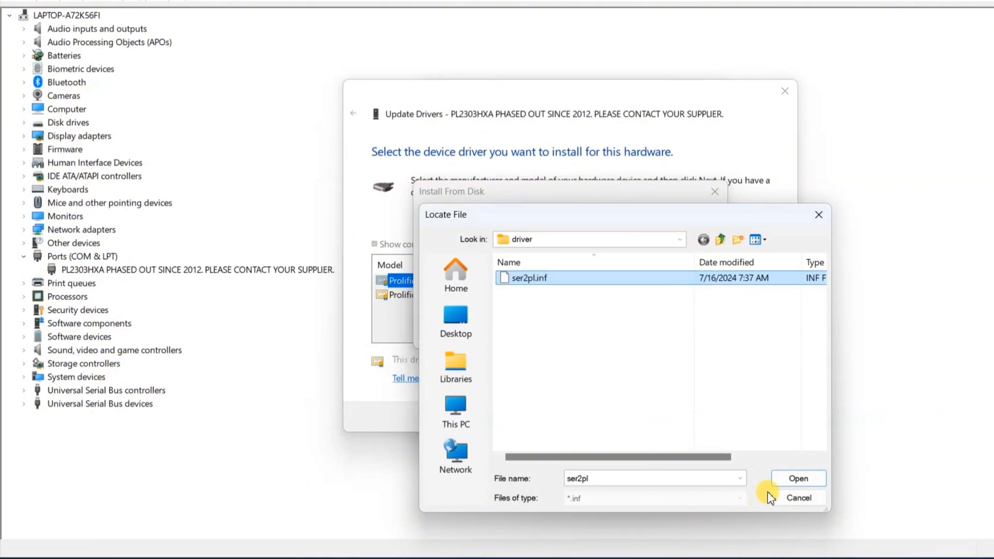
click(797, 479)
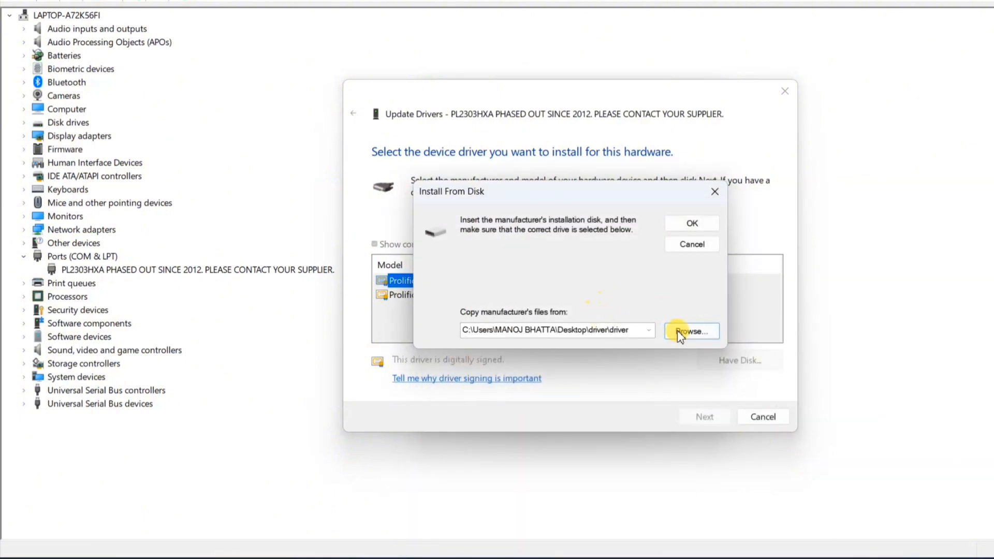
click(690, 224)
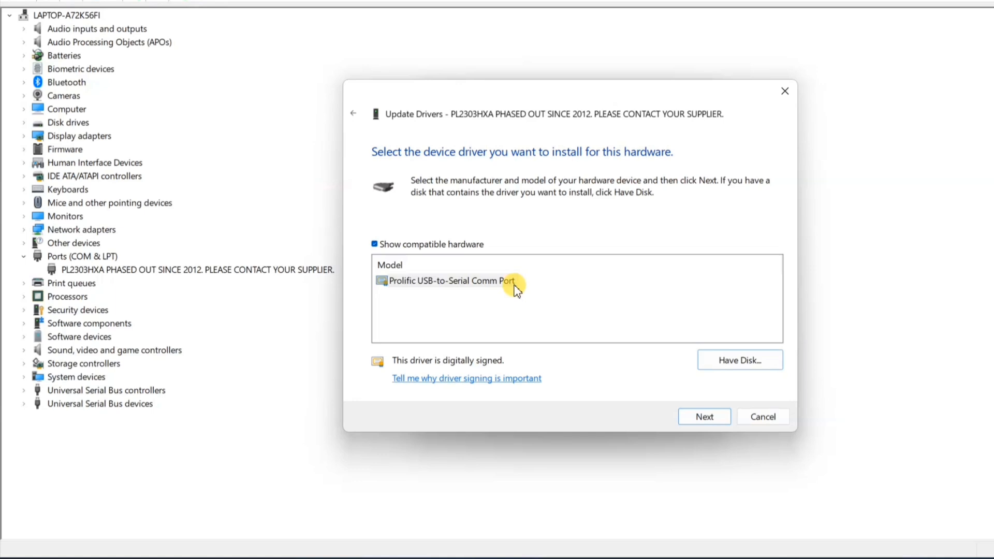
mouse_move(480, 282)
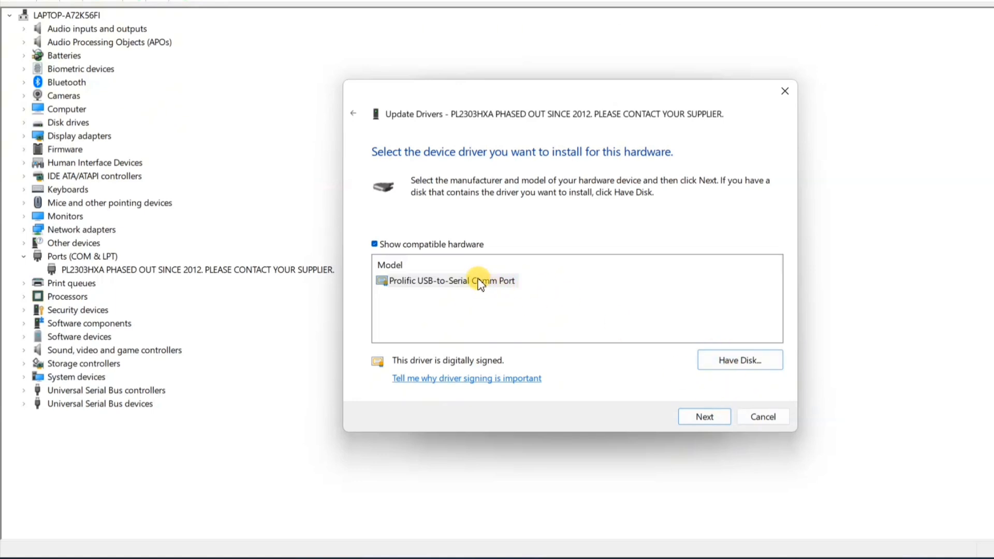
Step: Install the Prolific USB-to-Serial Comm Port driver for the device on COM3
click(704, 416)
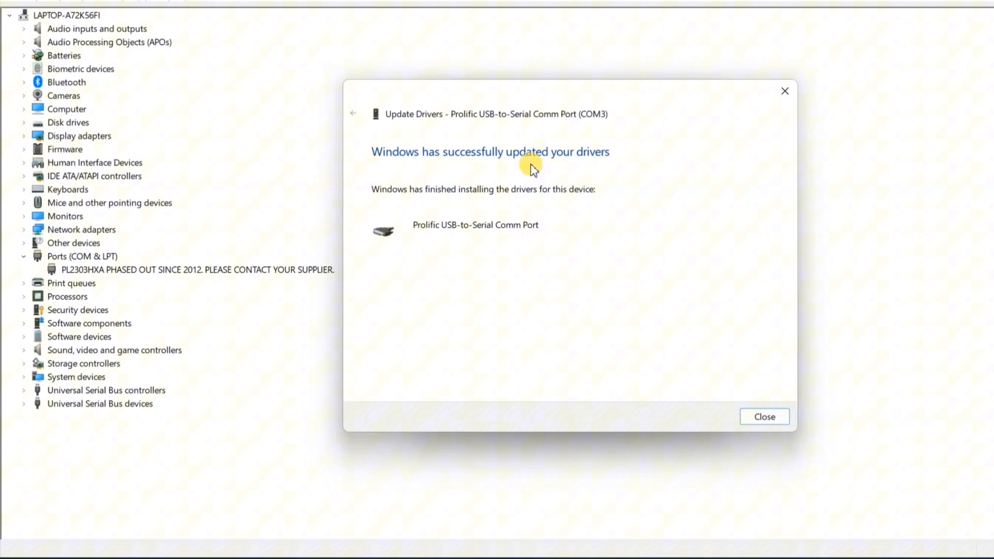
mouse_move(484, 260)
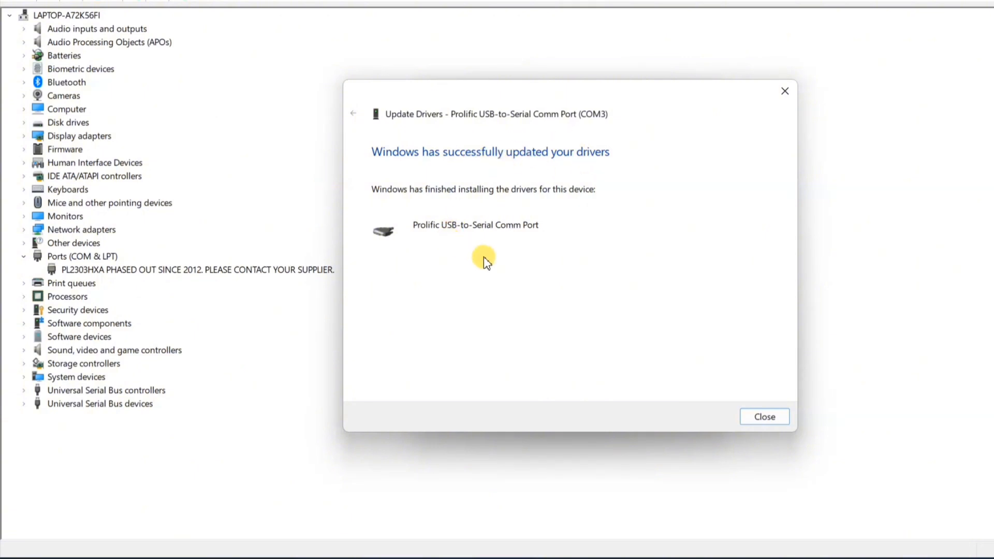
mouse_move(458, 235)
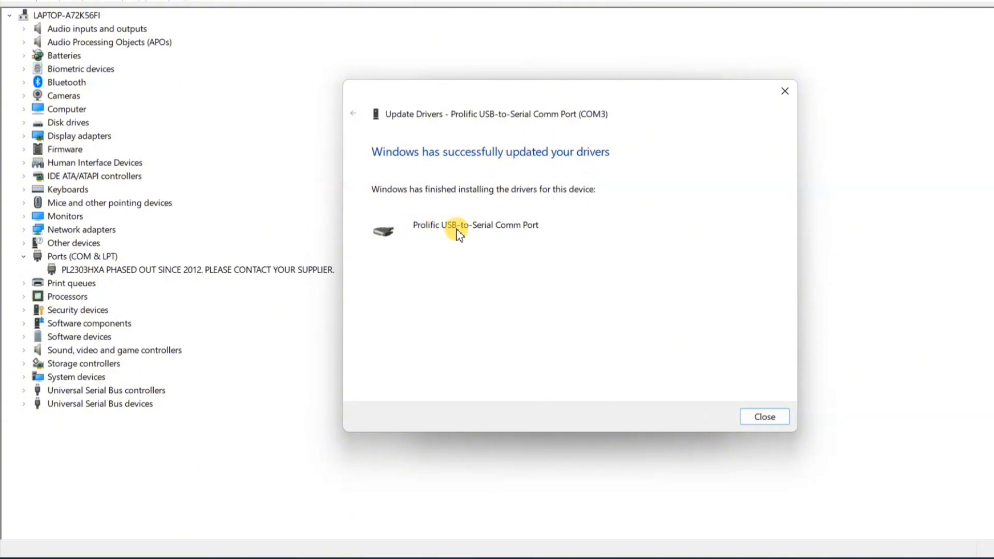
mouse_move(764, 416)
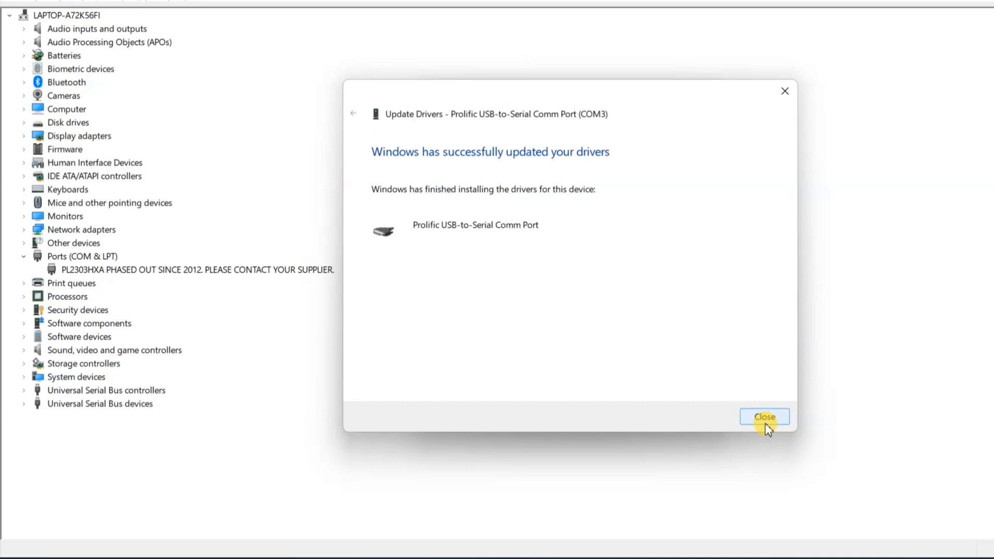
Step: Close the update wizard, leaving Prolific USB-to-Serial Comm Port (COM3) listed
click(764, 416)
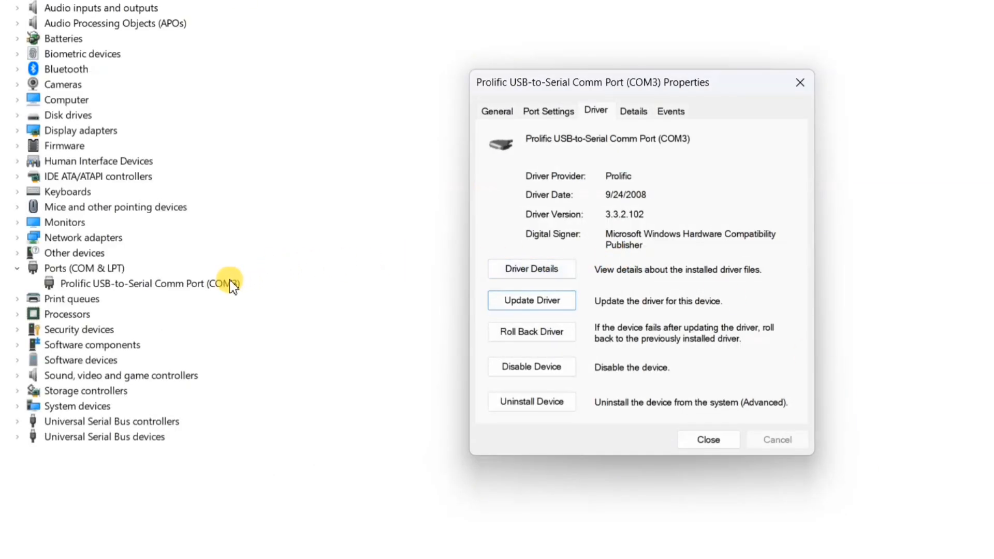
mouse_move(69, 288)
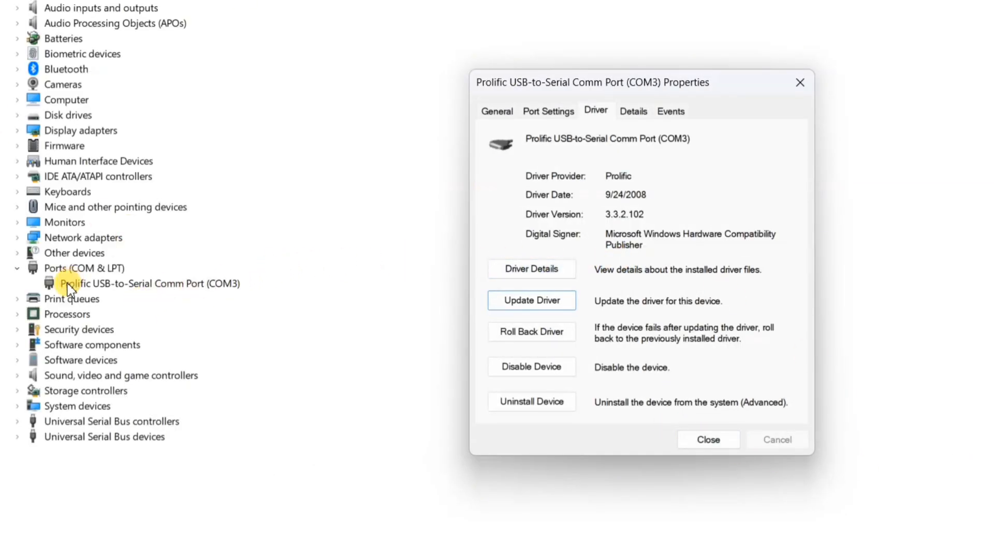
mouse_move(215, 290)
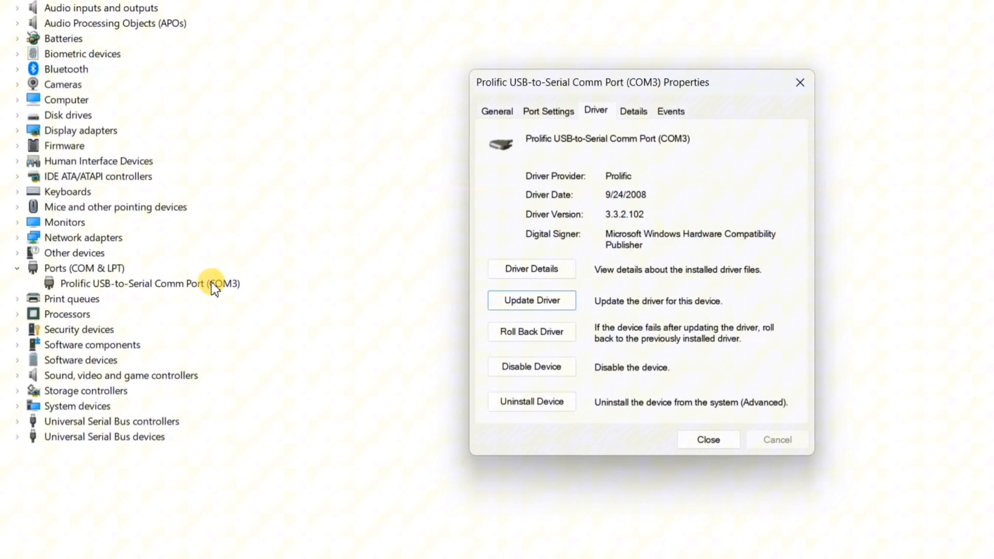
mouse_move(60, 298)
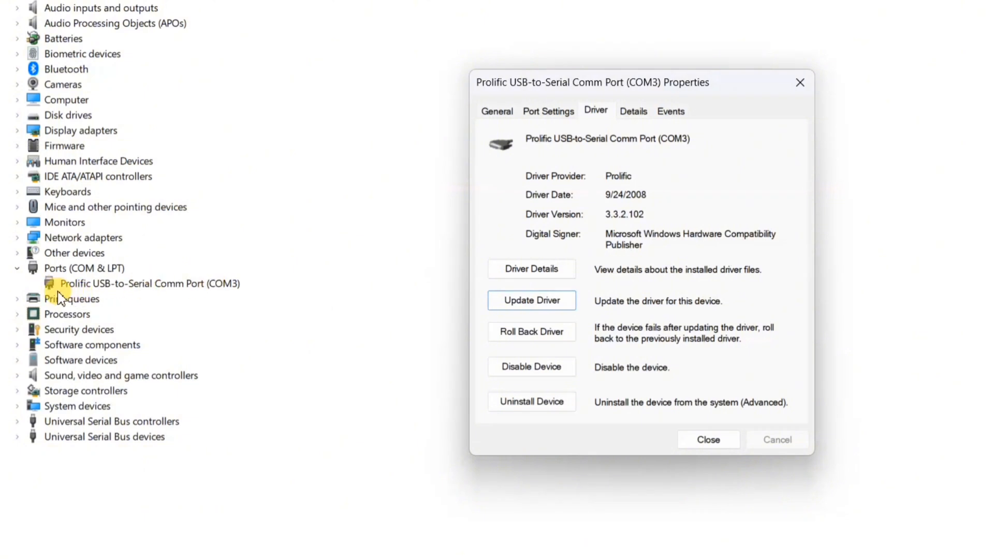
mouse_move(173, 290)
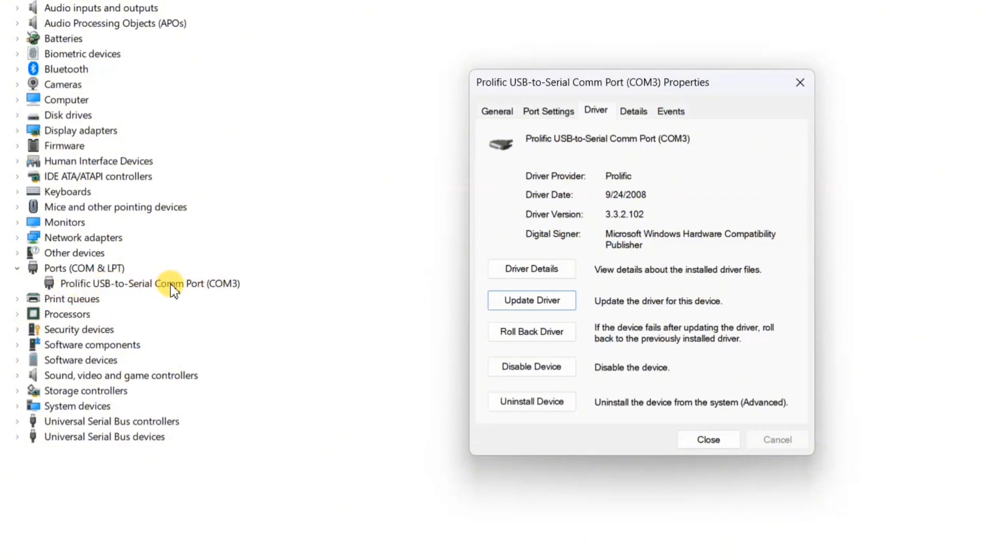
mouse_move(708, 439)
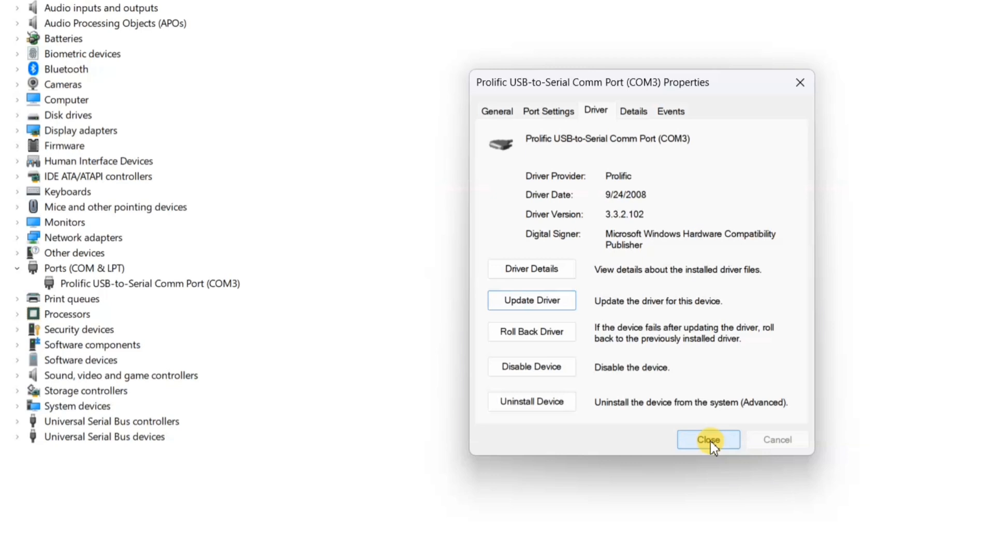
mouse_move(800, 82)
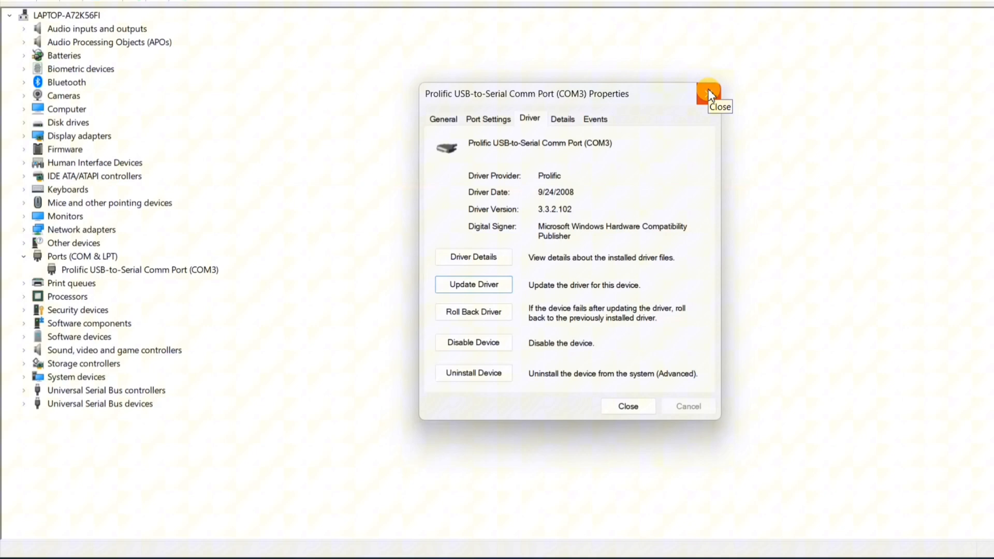
mouse_move(708, 95)
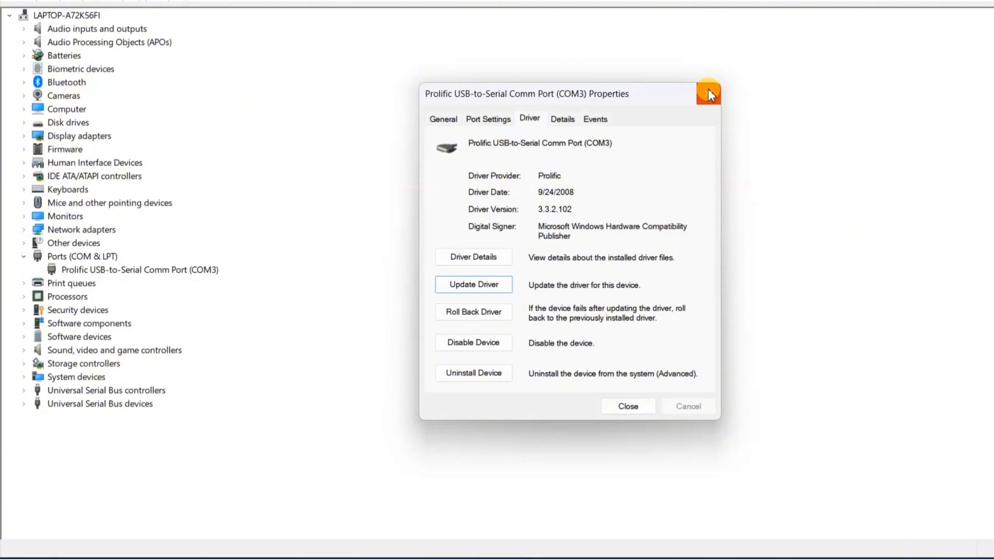